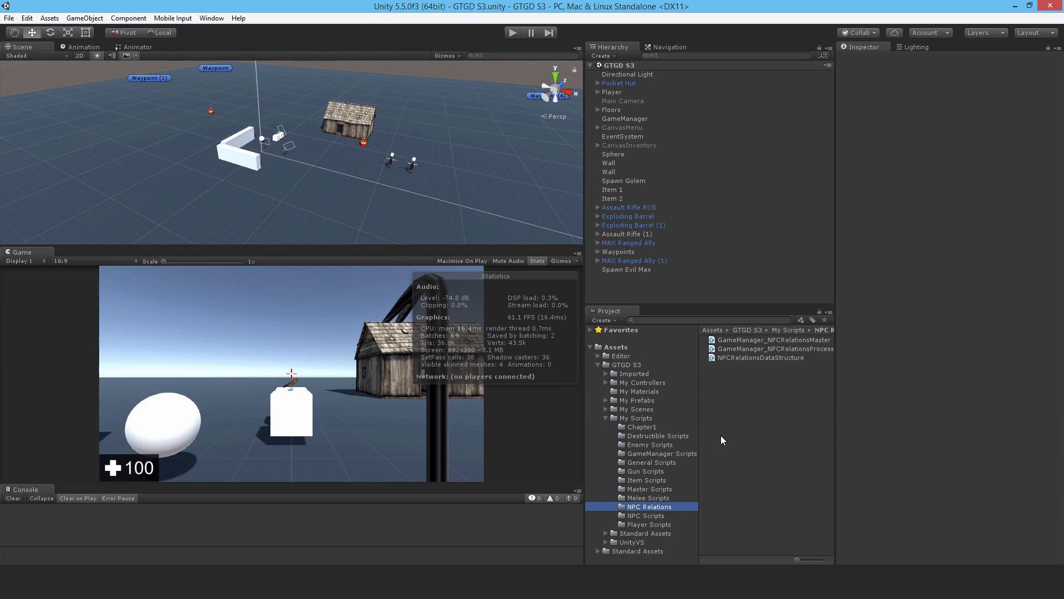
# Step: Create a C# script asset named NPC_ApplyRelations in the NPC Relations folder
pyautogui.rightClick(649, 507)
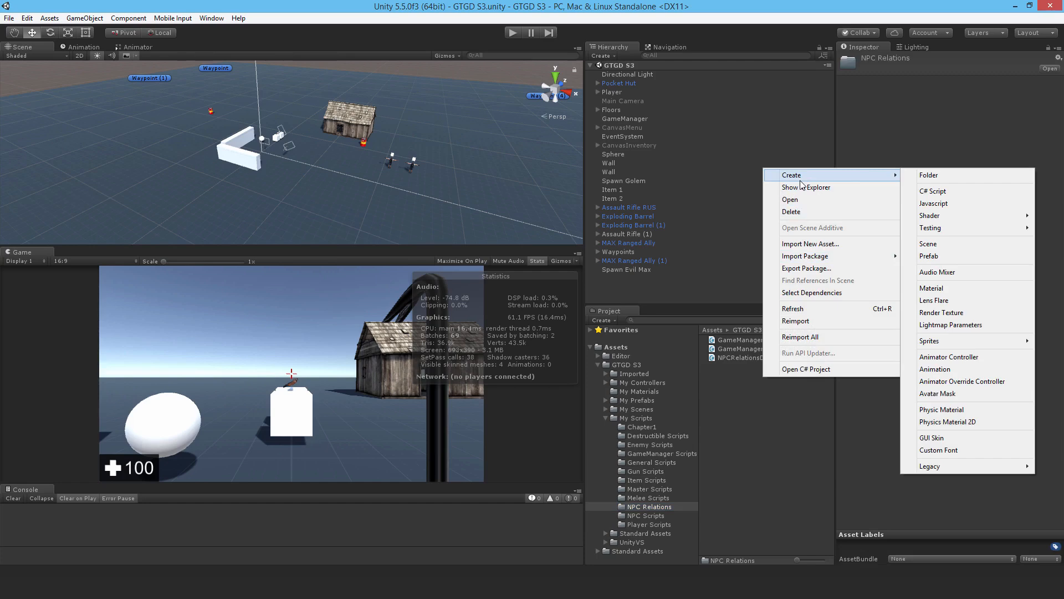
pyautogui.click(933, 191)
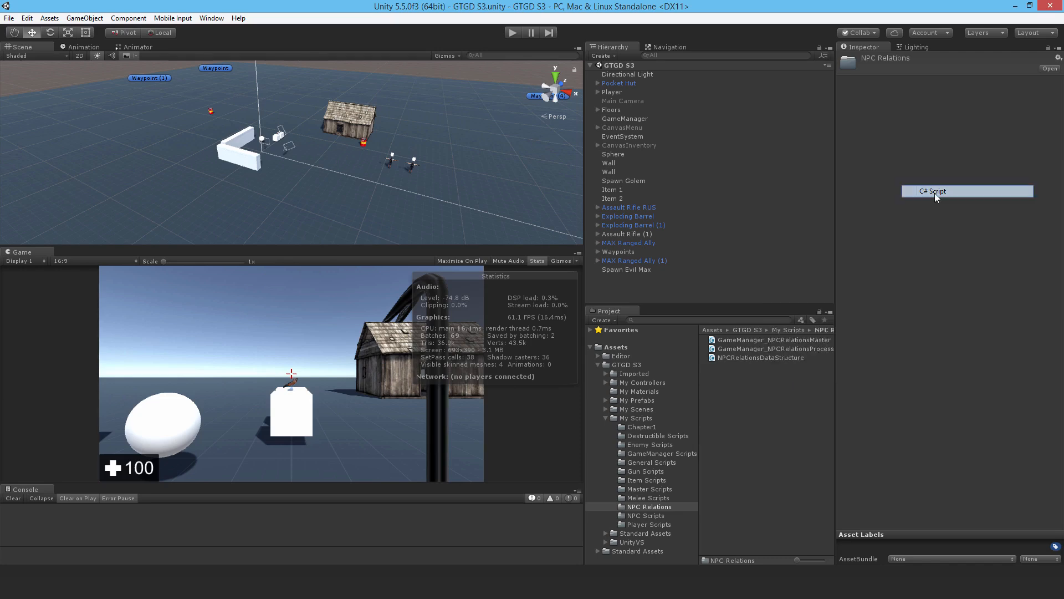
pyautogui.write('NPC_ApplyRelations')
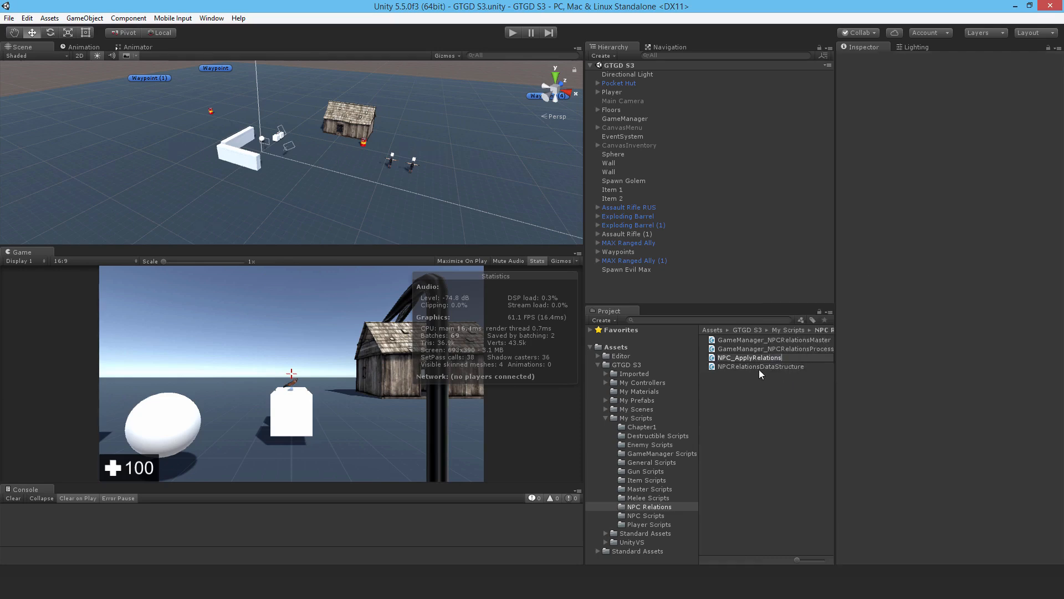
pyautogui.moveTo(761, 371)
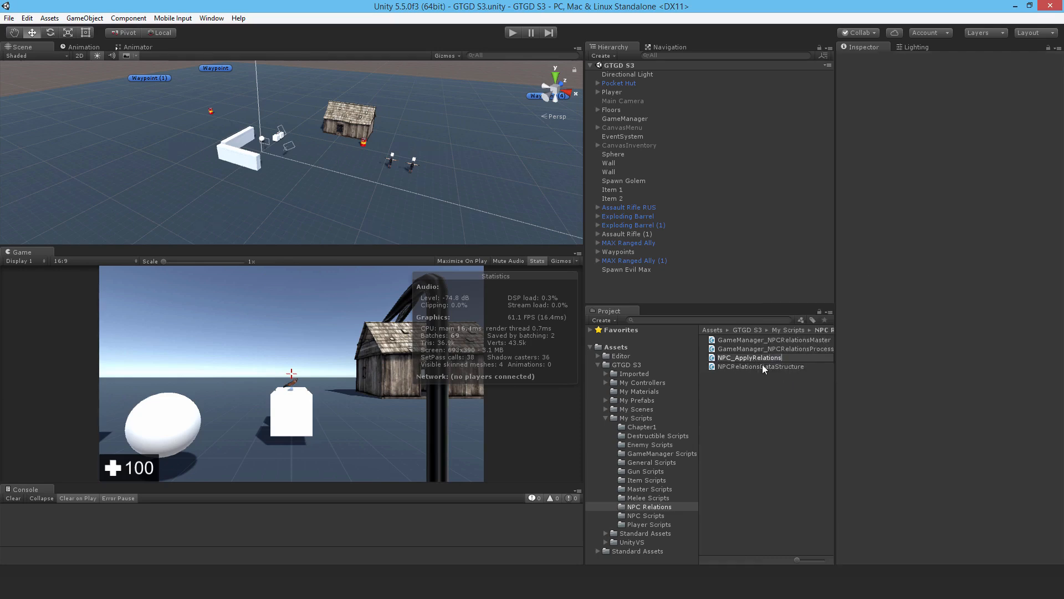
pyautogui.click(748, 358)
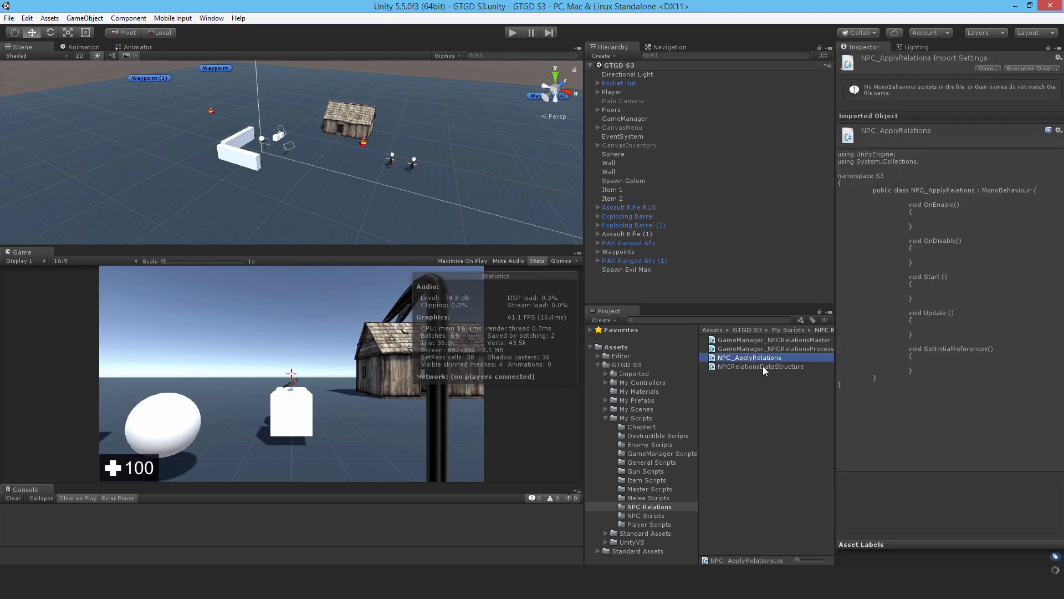
# Step: Open NPC_ApplyRelations in Visual Studio for editing
pyautogui.doubleClick(748, 357)
pyautogui.write('npcRelationsMaster = gameManager.GetComponent<GameManager_NPCRelationsMaster>();')
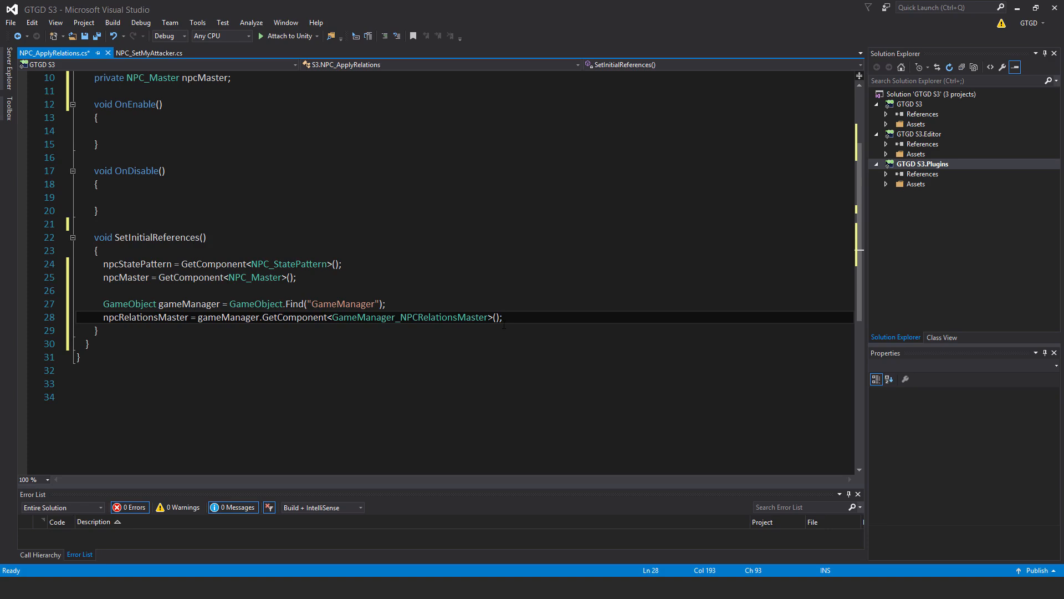
pyautogui.moveTo(63, 334)
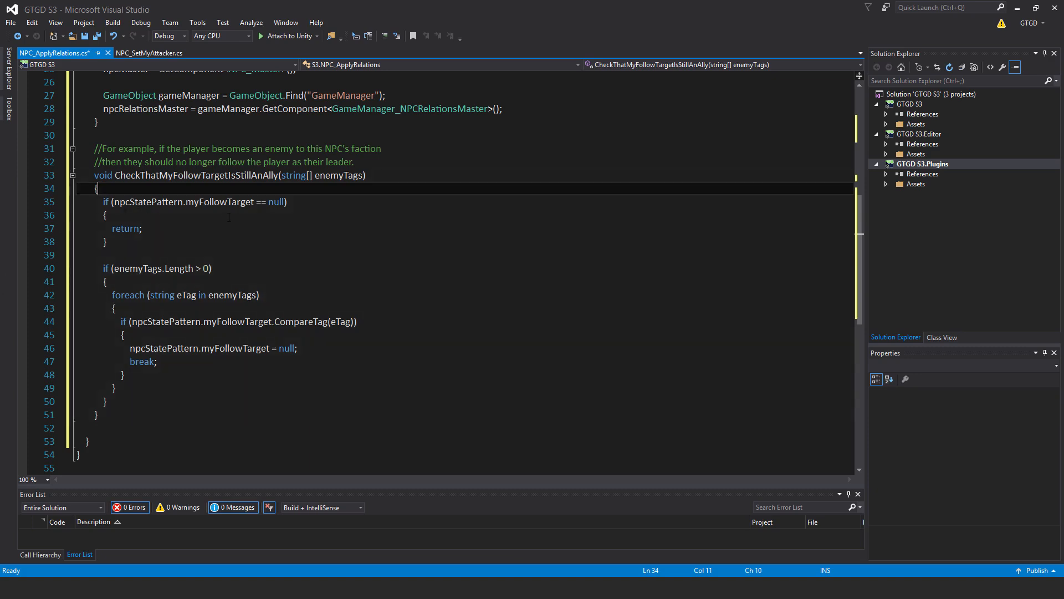
pyautogui.moveTo(190, 237)
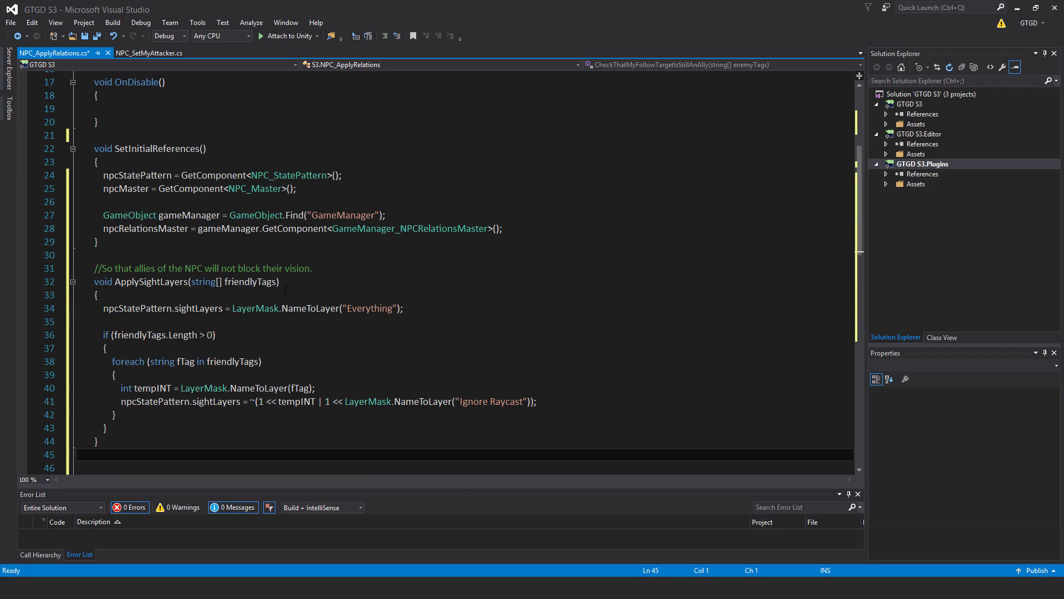
pyautogui.moveTo(153, 281)
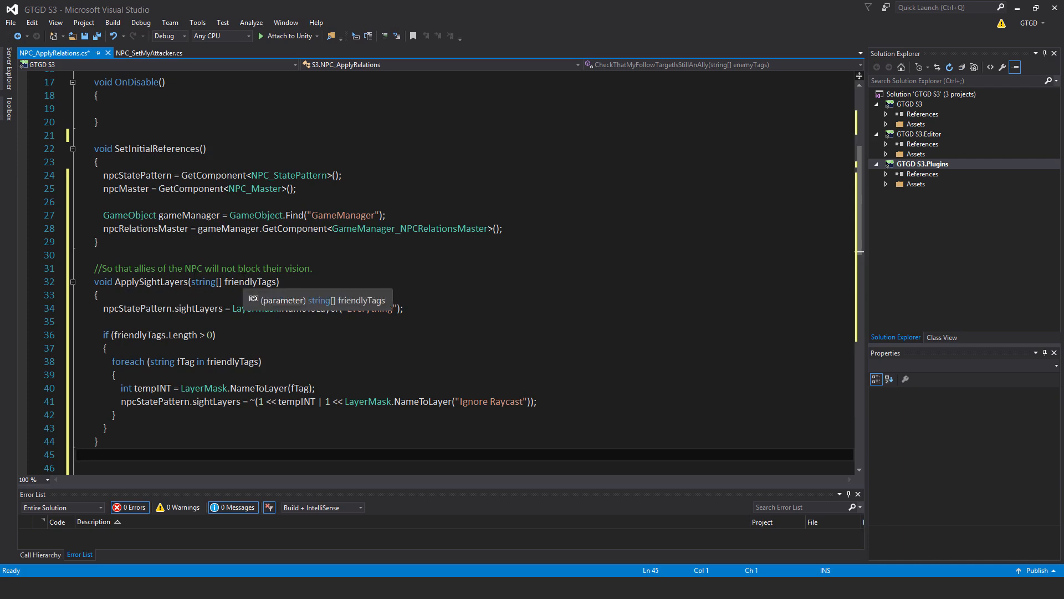
pyautogui.moveTo(365, 273)
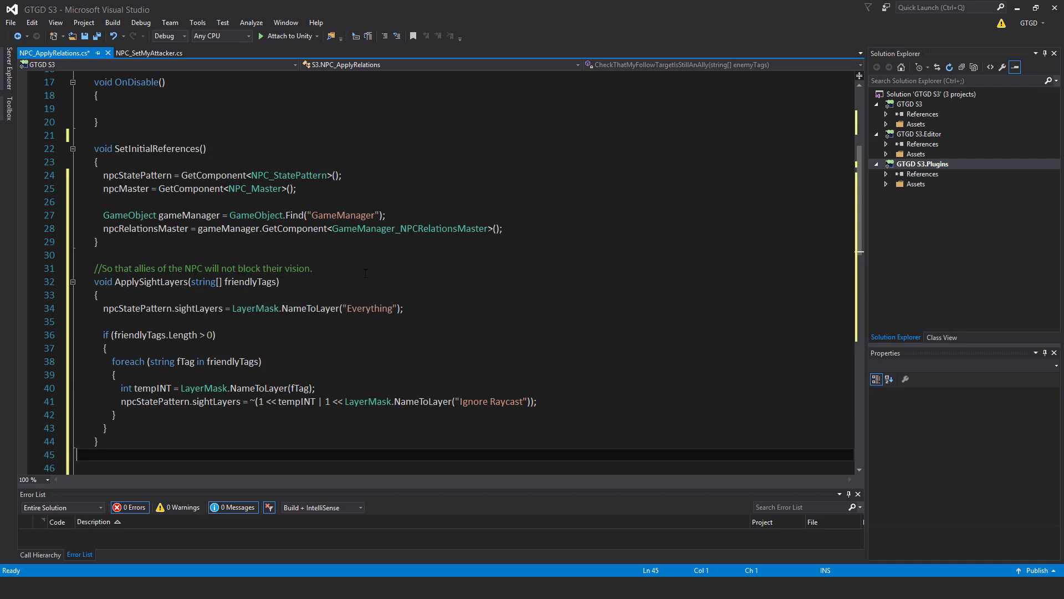
# Step: Move down to the spot above CheckThatMyFollowTargetIsStillAnAlly for ApplySightLayers
pyautogui.scroll(-3)
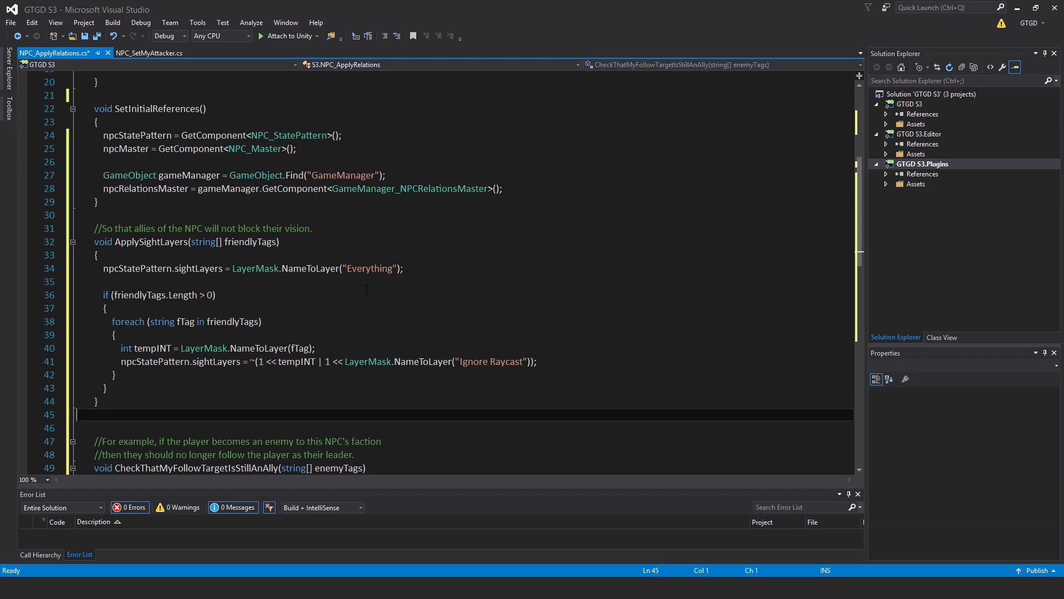
pyautogui.moveTo(358, 289)
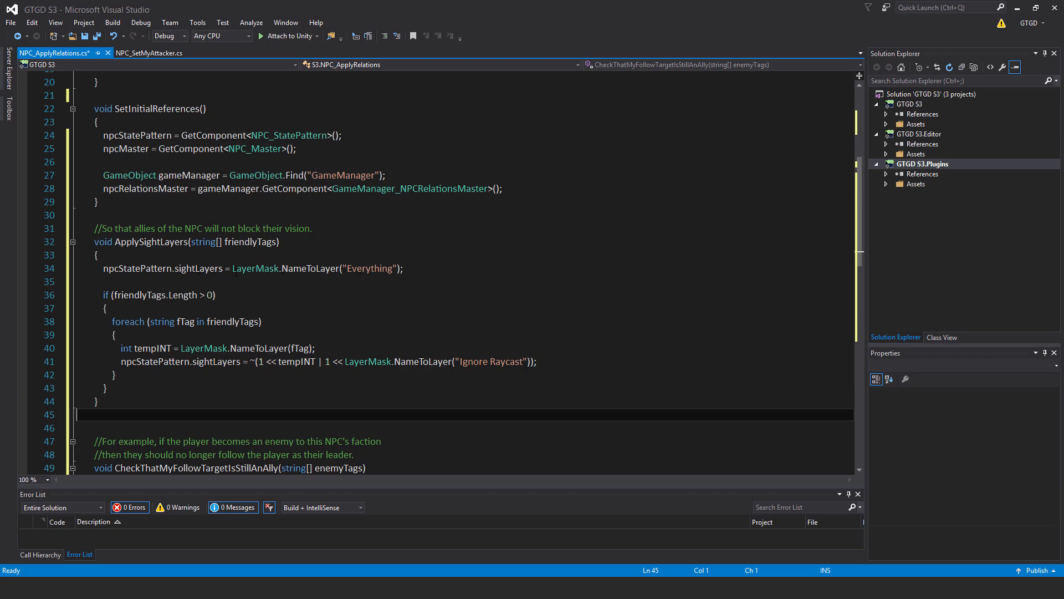
pyautogui.moveTo(201, 268)
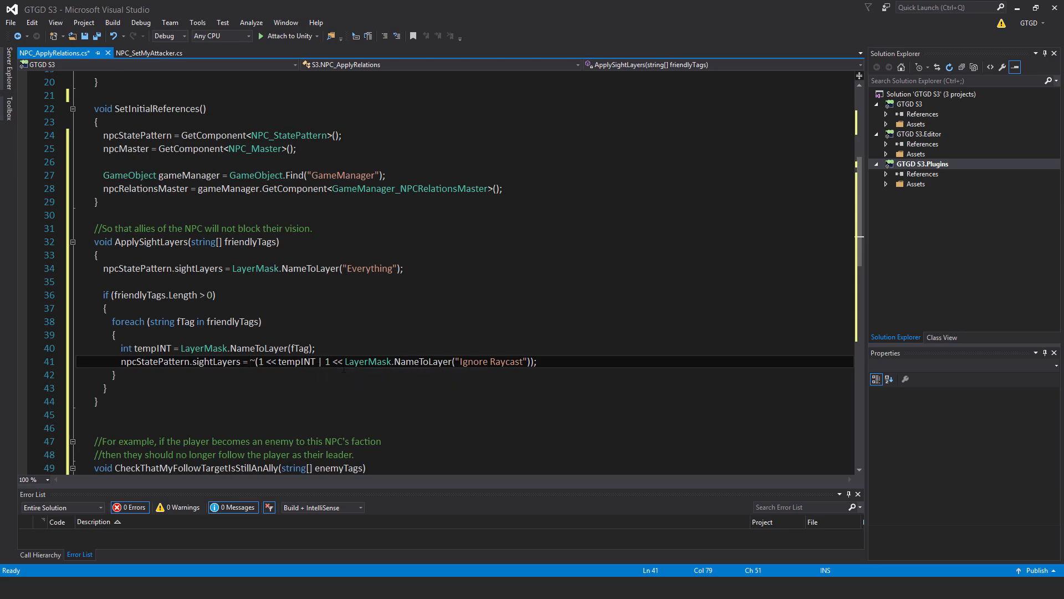
pyautogui.moveTo(339, 361)
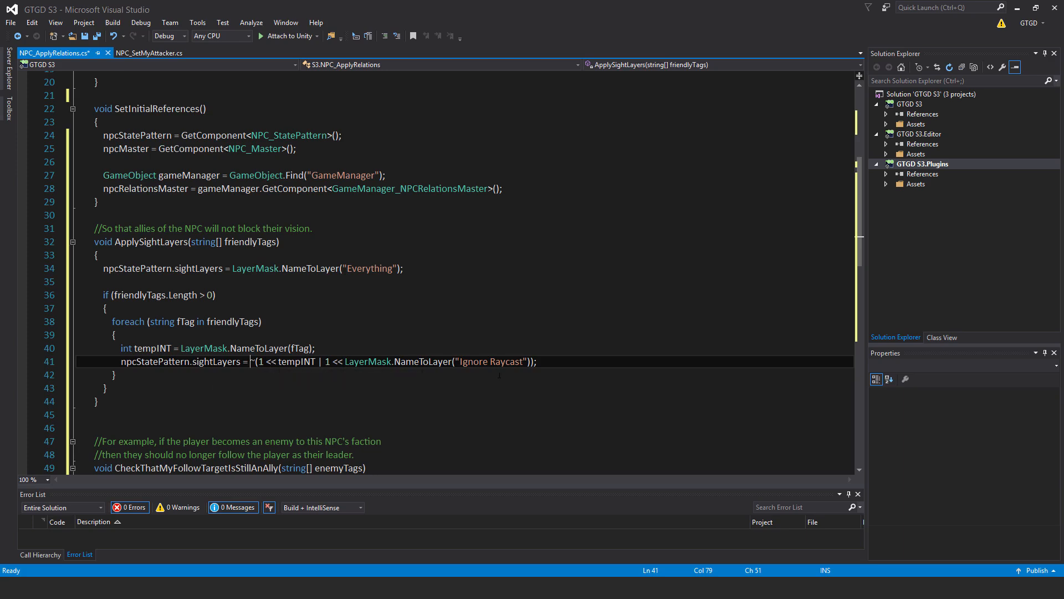
pyautogui.moveTo(188, 404)
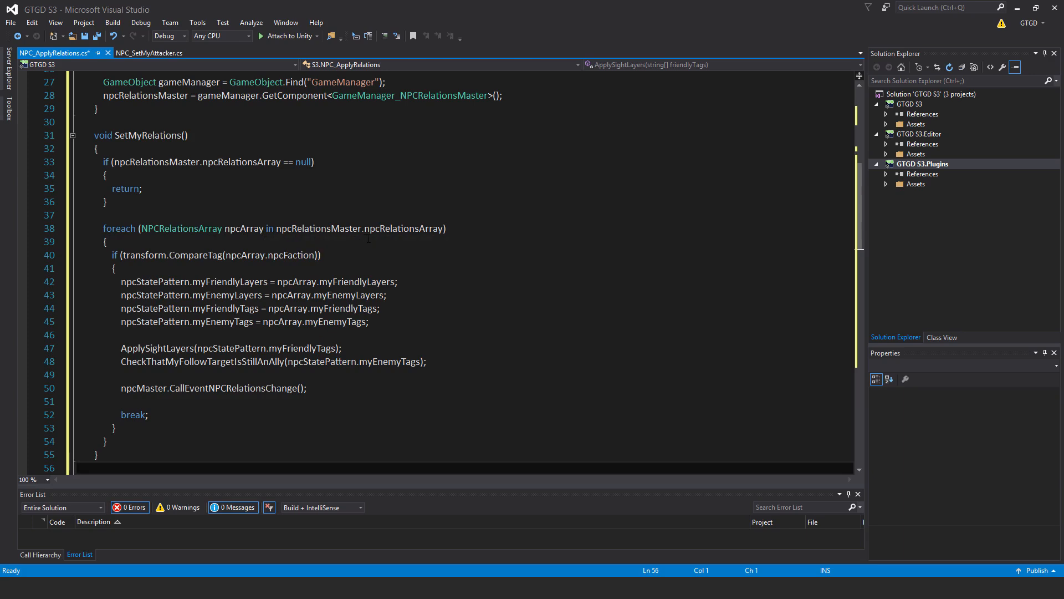
pyautogui.moveTo(424, 229)
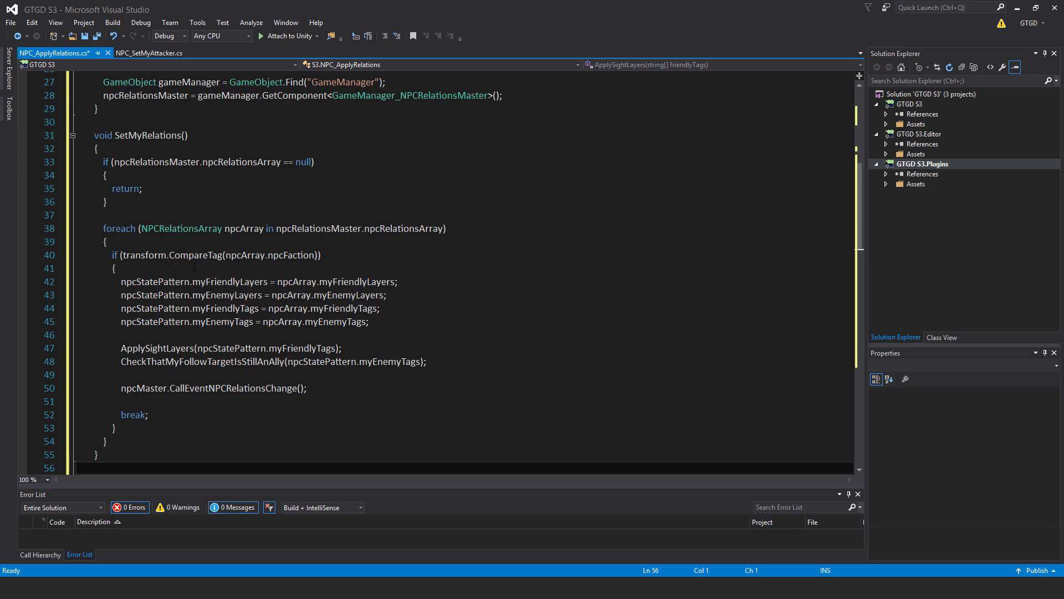
pyautogui.moveTo(314, 255)
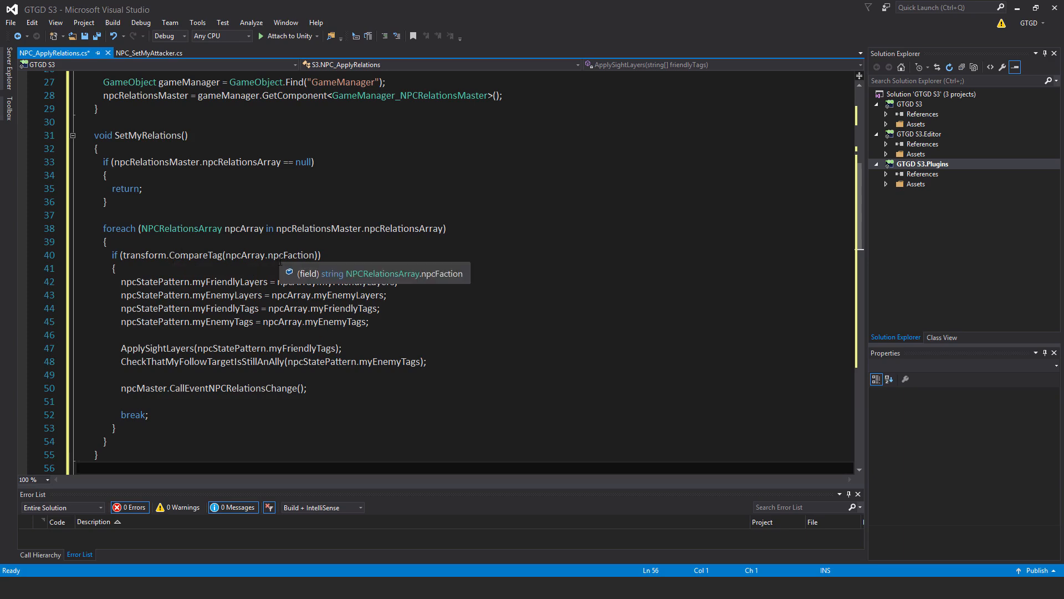
pyautogui.moveTo(100, 286)
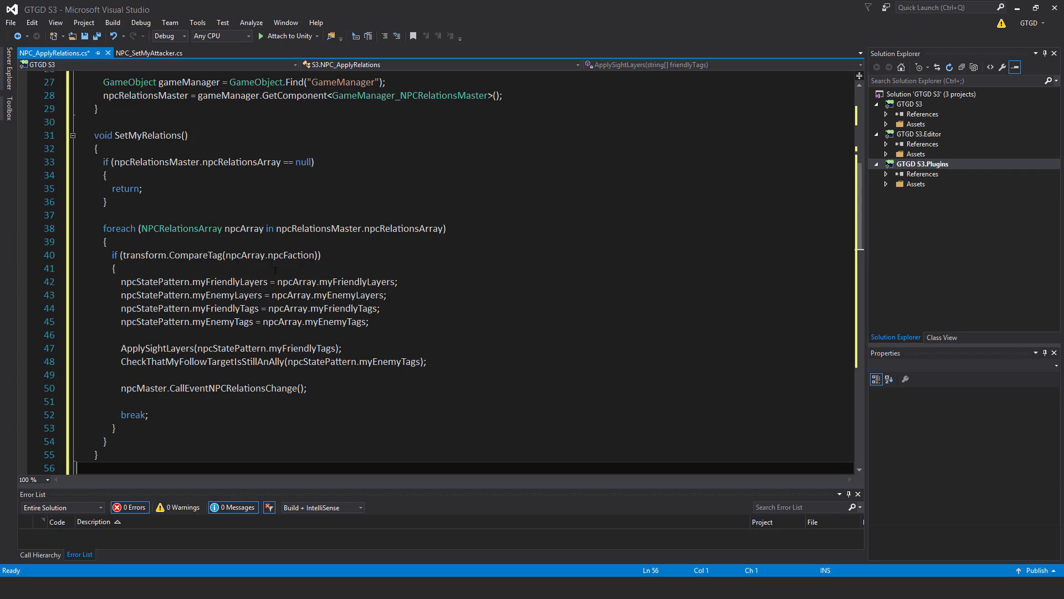
pyautogui.moveTo(155, 308)
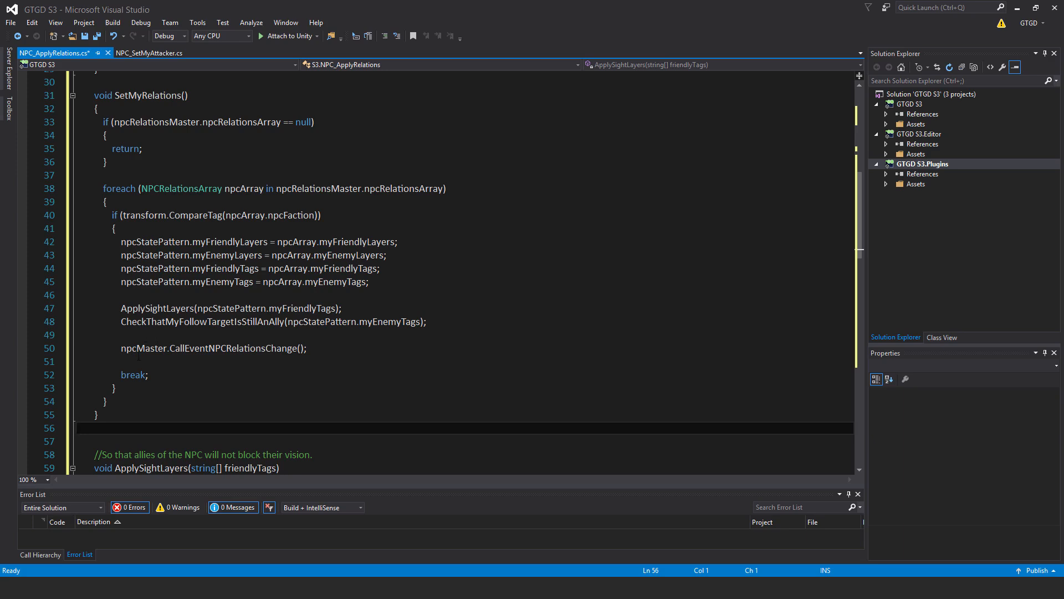
# Step: Position the cursor within SetMyRelations to finish the faction loop and event calls
pyautogui.doubleClick(232, 347)
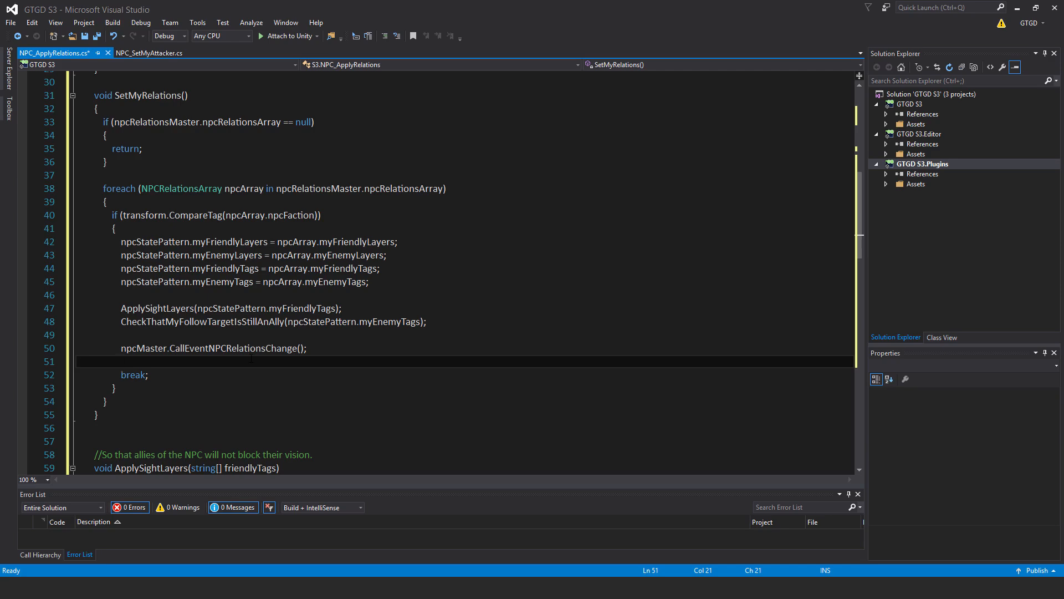
pyautogui.click(120, 360)
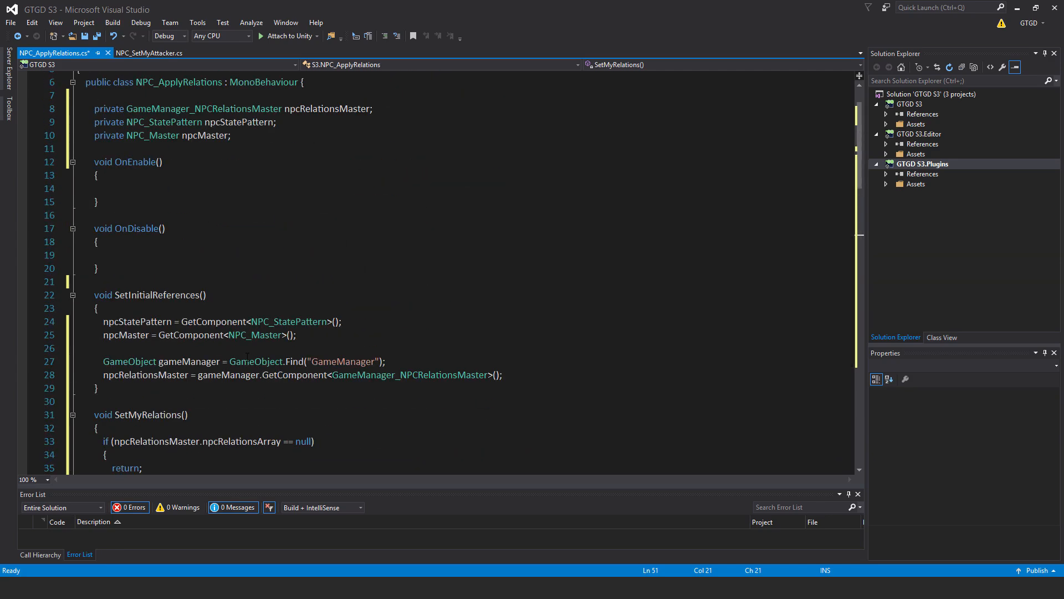
# Step: Make OnEnable begin with a SetInitialReferences() call
pyautogui.click(99, 188)
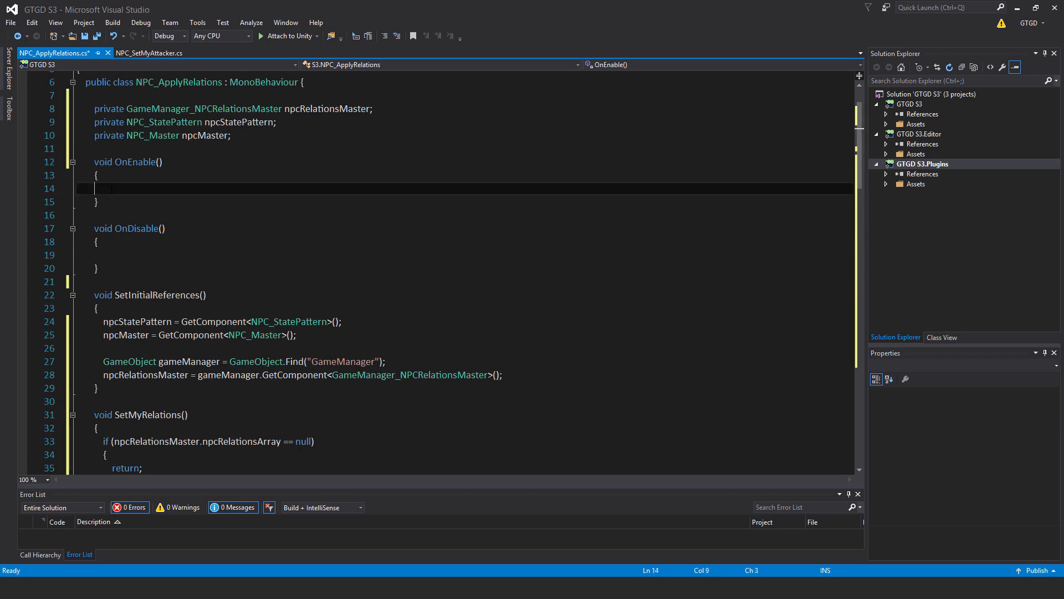
pyautogui.write('SetInitialReferences();')
pyautogui.write('Invoke("SetMyRelations", 0.1f);')
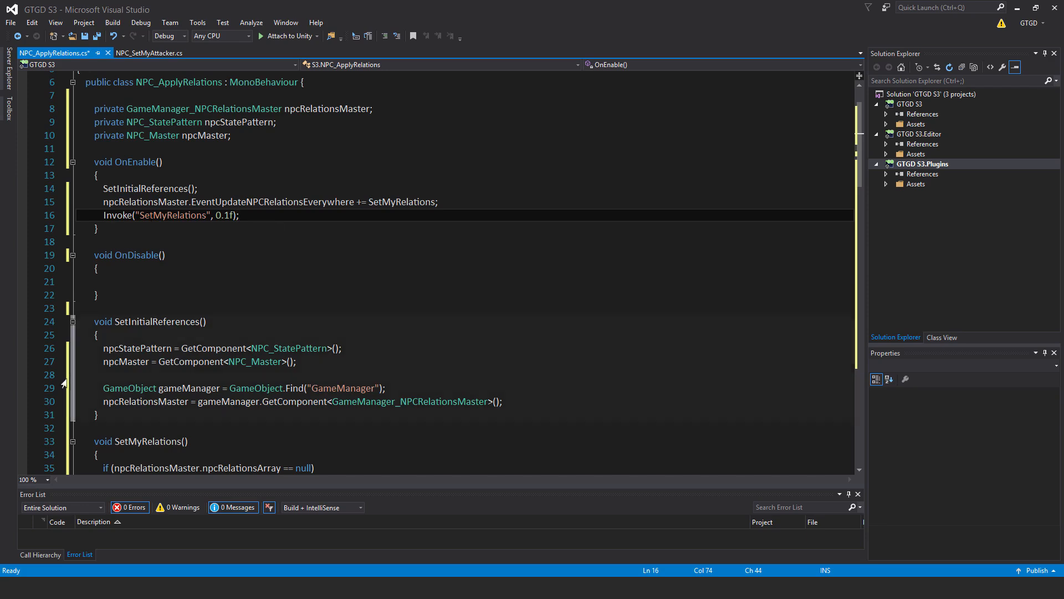
pyautogui.moveTo(188, 488)
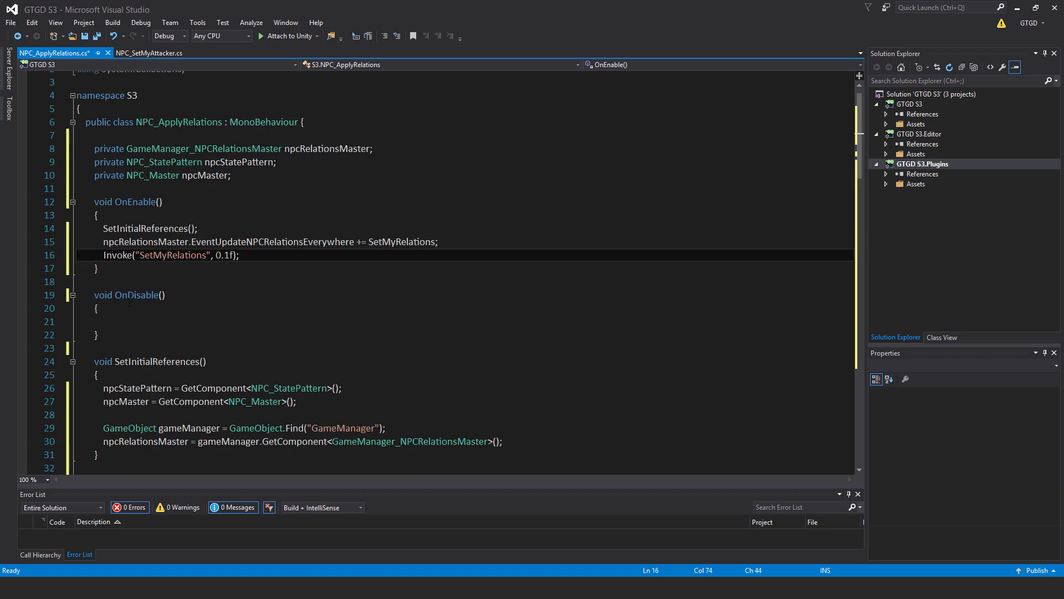
# Step: Unsubscribe SetMyRelations from EventUpdateNPCRelationsEverywhere inside OnDisable
pyautogui.write('npcRelationsMaster.EventUpdateNPCRelationsEverywhere -= SetMyRelations;')
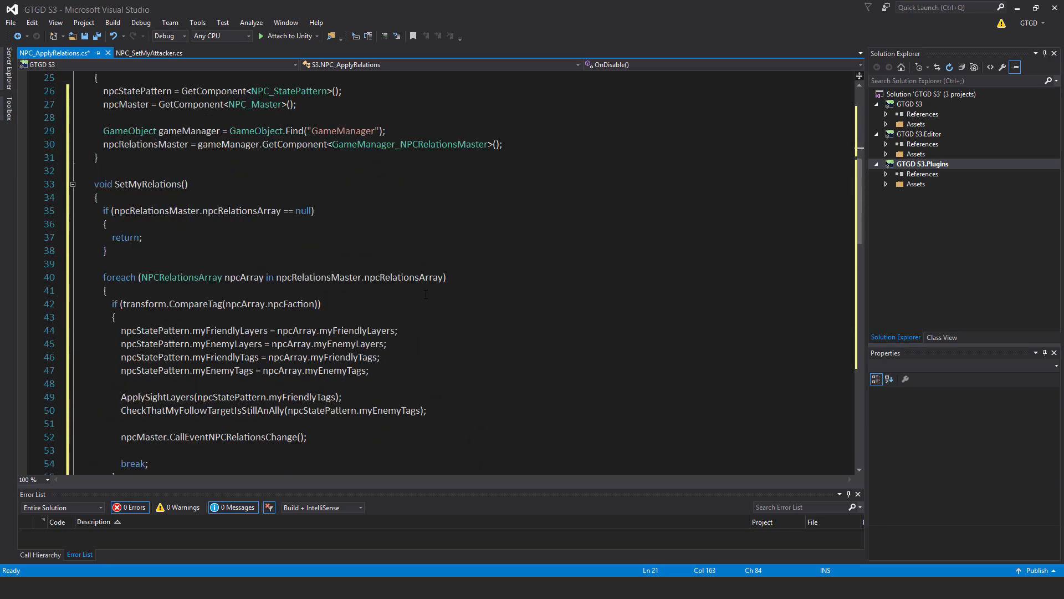
# Step: Scroll through SetMyRelations and ApplySightLayers to review the finished code
pyautogui.scroll(-3)
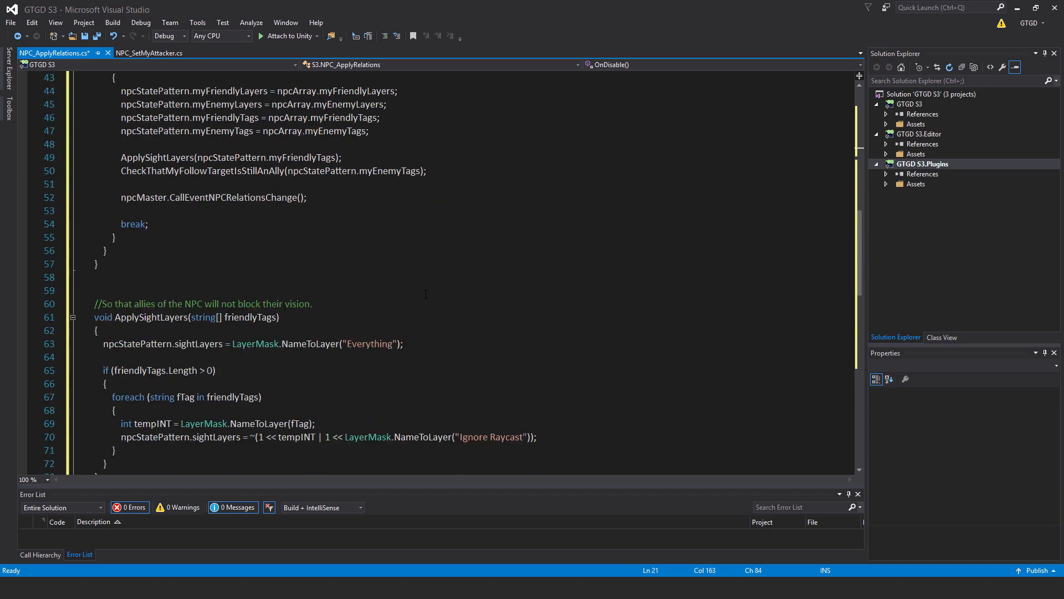
pyautogui.scroll(-3)
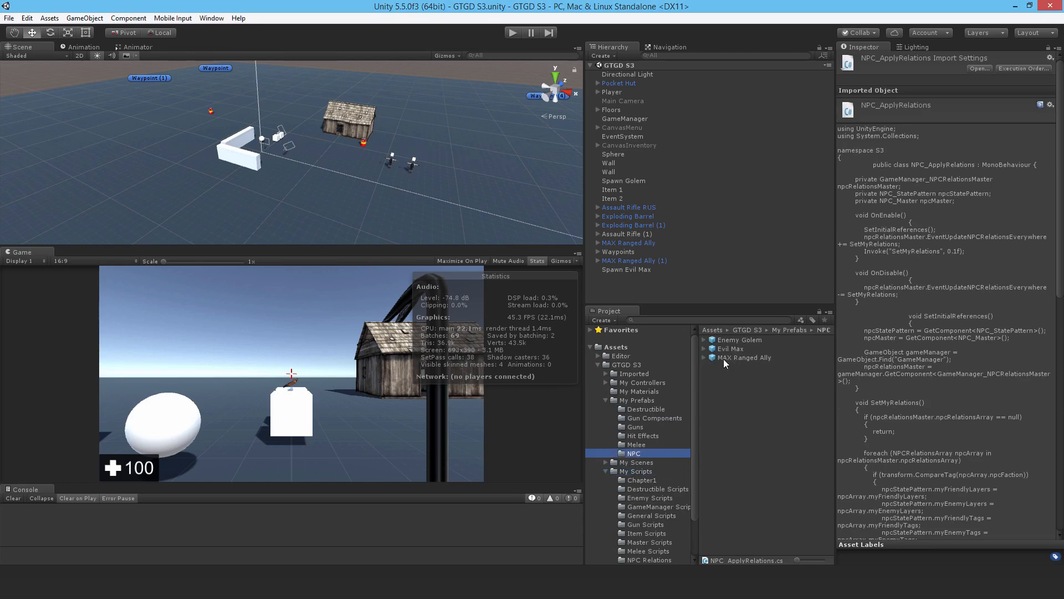
# Step: Add the NPC_Apply Relations component to the Enemy Golem prefab via the 'applyr' search
pyautogui.click(740, 339)
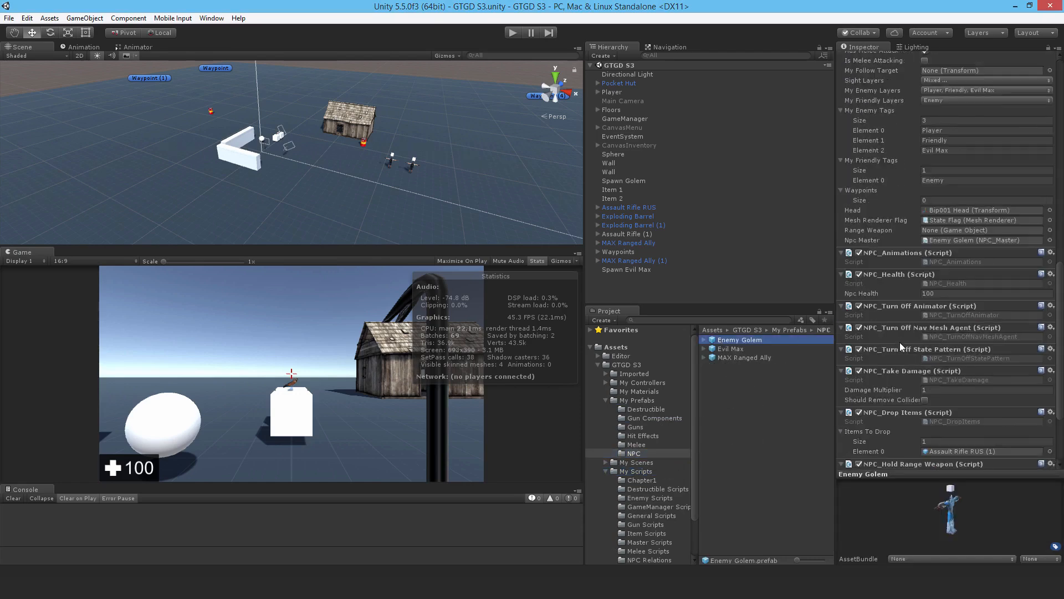
pyautogui.write('setmy')
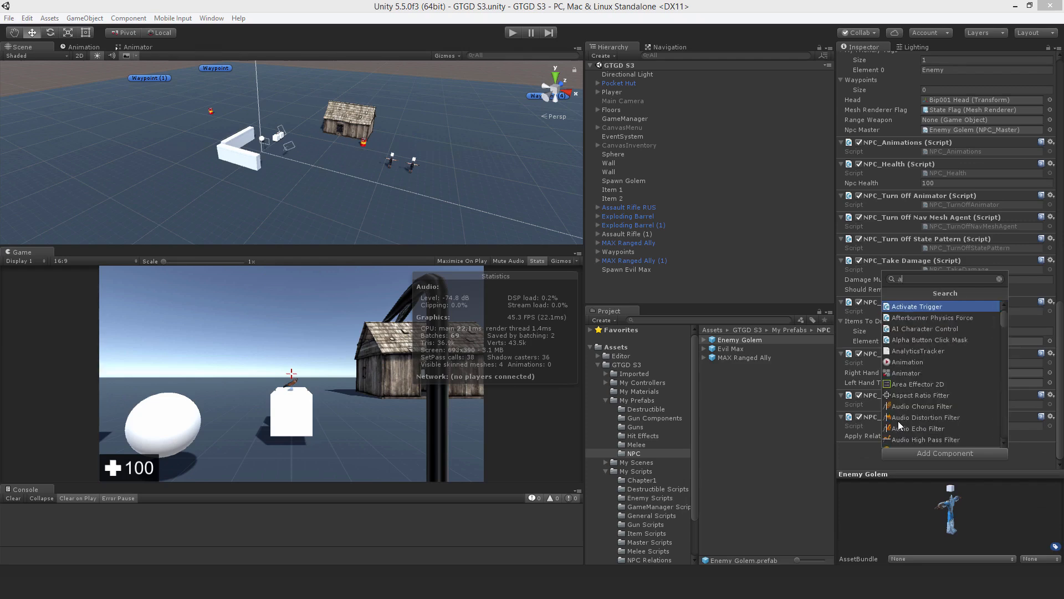
pyautogui.write('pplyr')
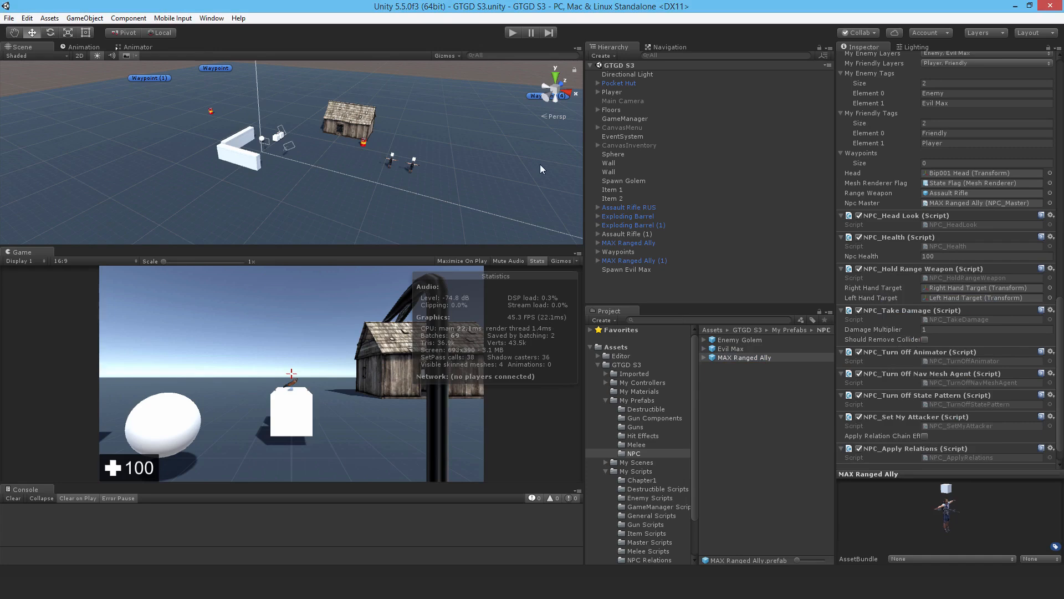
# Step: Select MAX Ranged Ally (1) and set its Sight Layers to Nothing
pyautogui.click(634, 260)
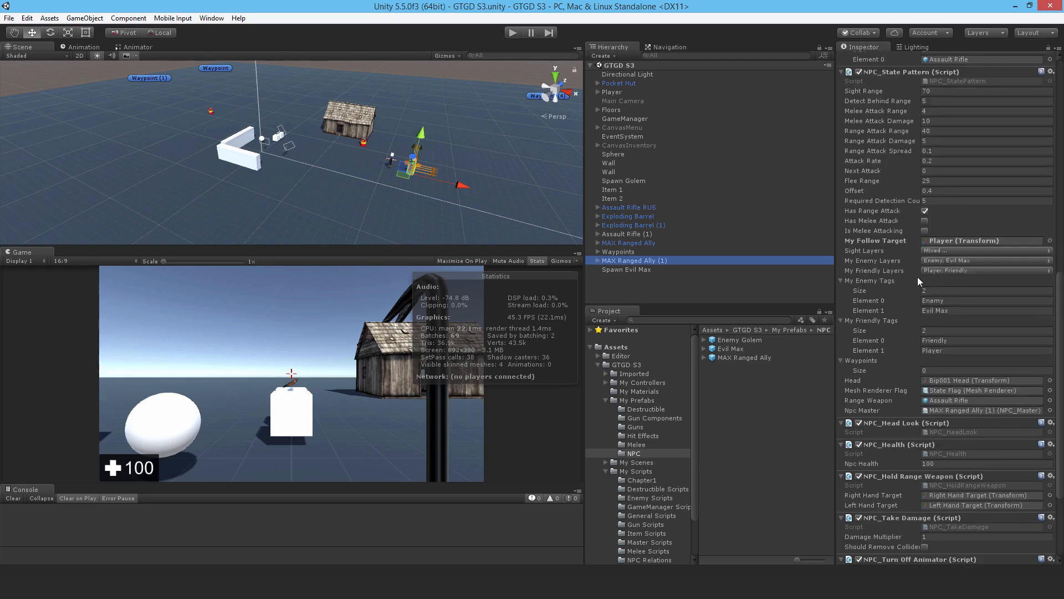
pyautogui.moveTo(946, 255)
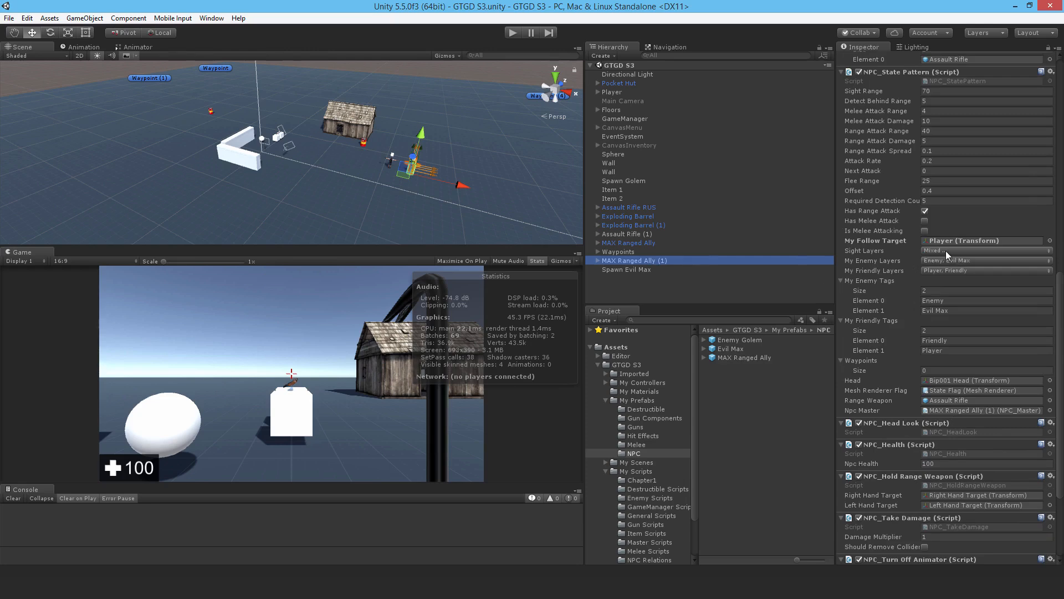
pyautogui.click(983, 250)
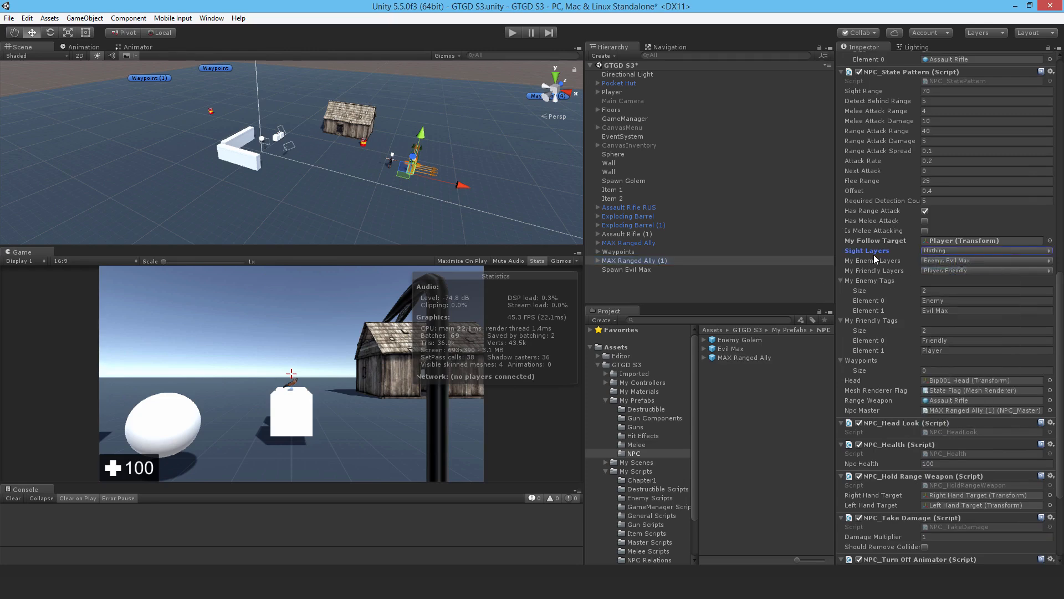
pyautogui.click(984, 251)
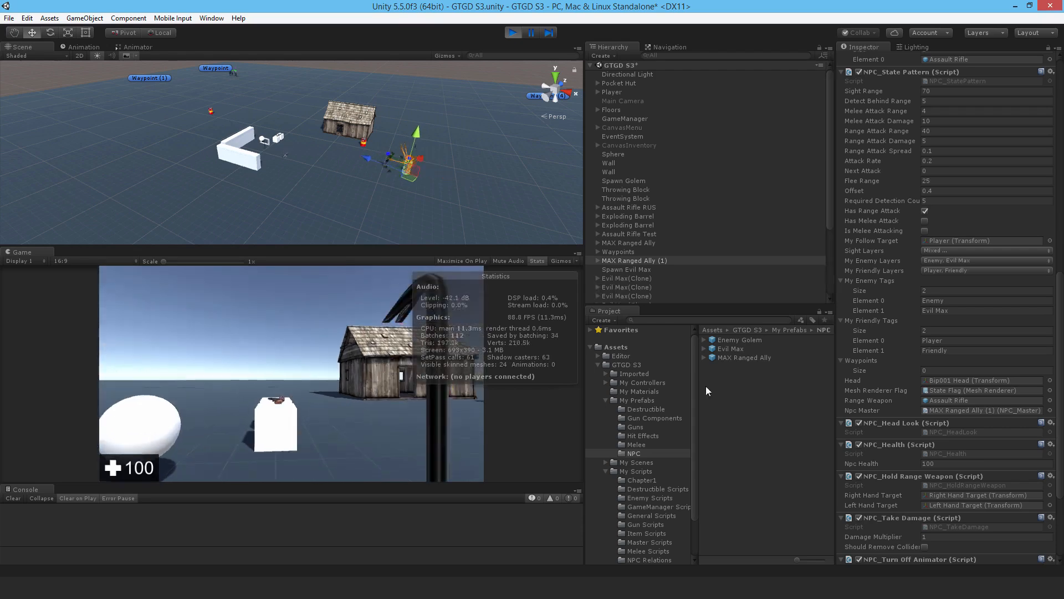
# Step: Show the in-game menu with Escape, then stop play mode
pyautogui.press('escape')
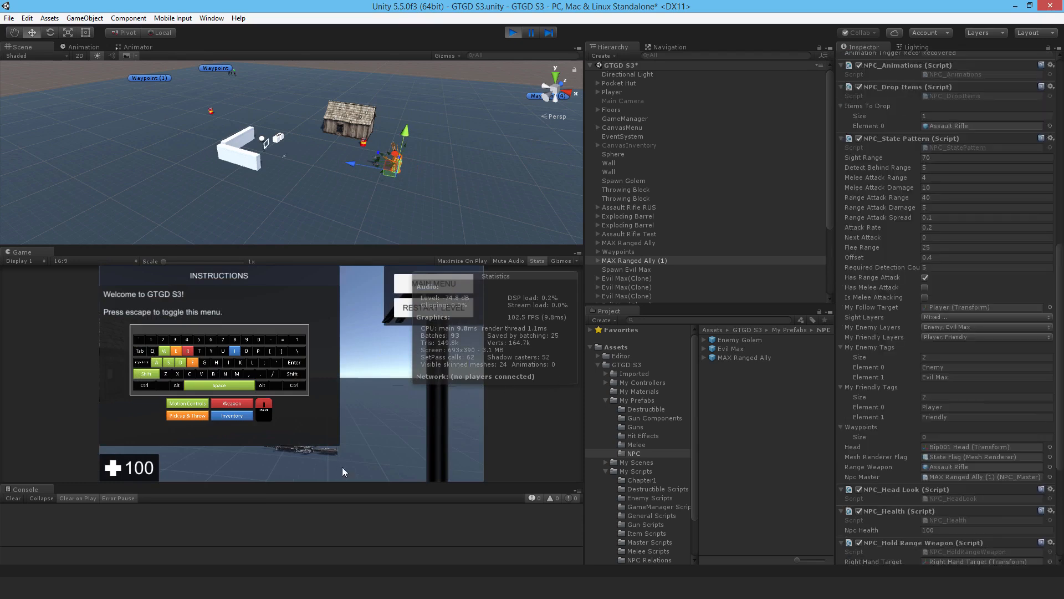
pyautogui.moveTo(471, 379)
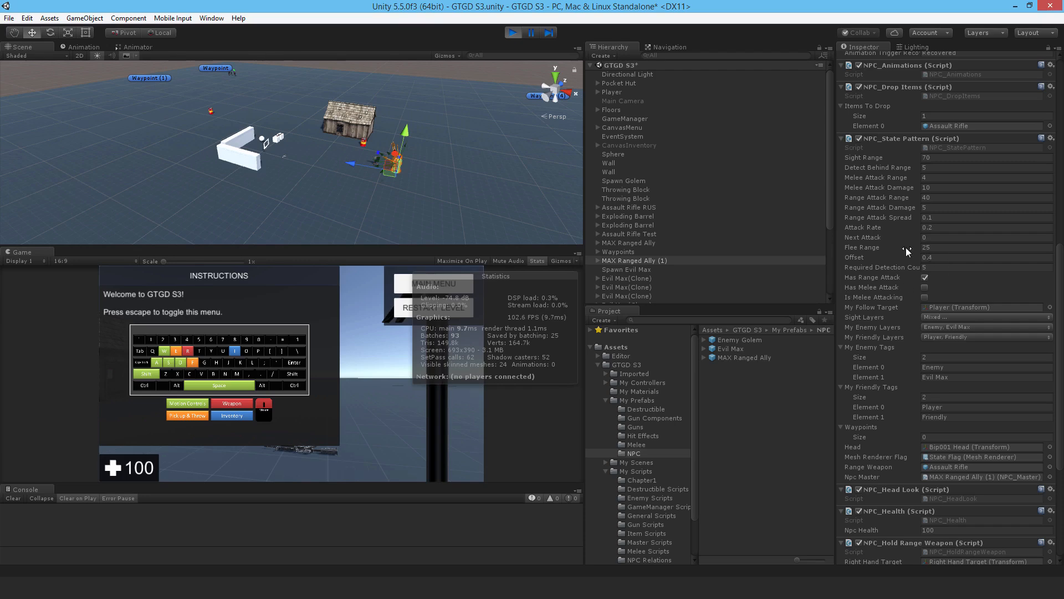
pyautogui.moveTo(407, 404)
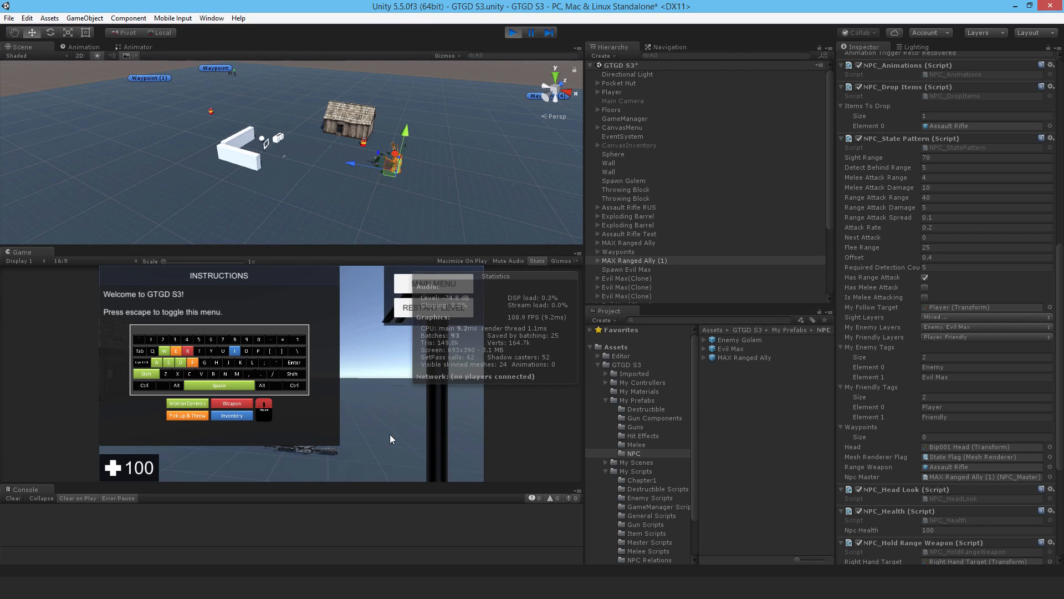
pyautogui.moveTo(497, 413)
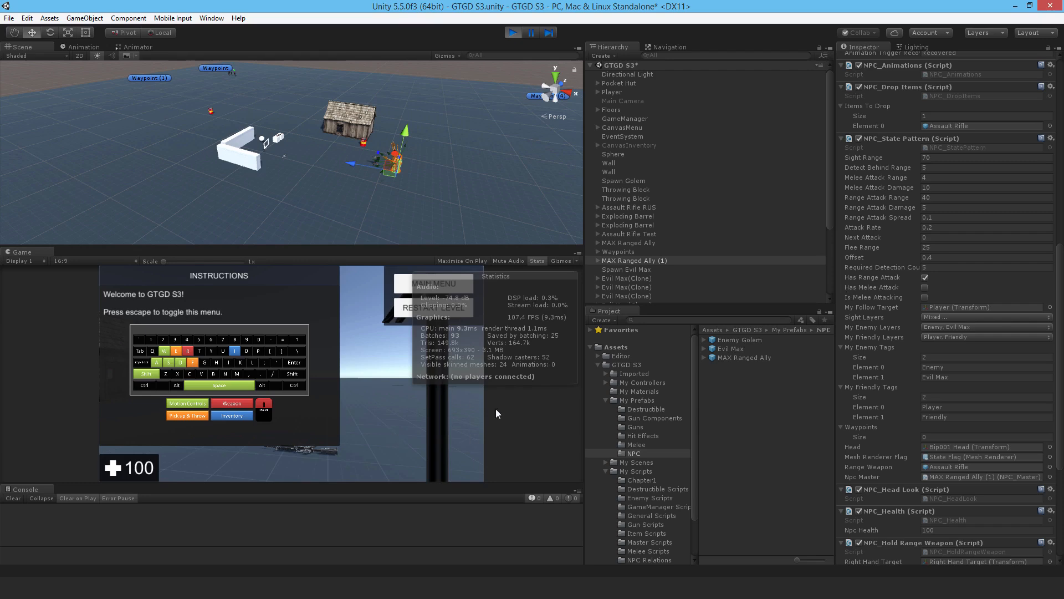
pyautogui.moveTo(533, 415)
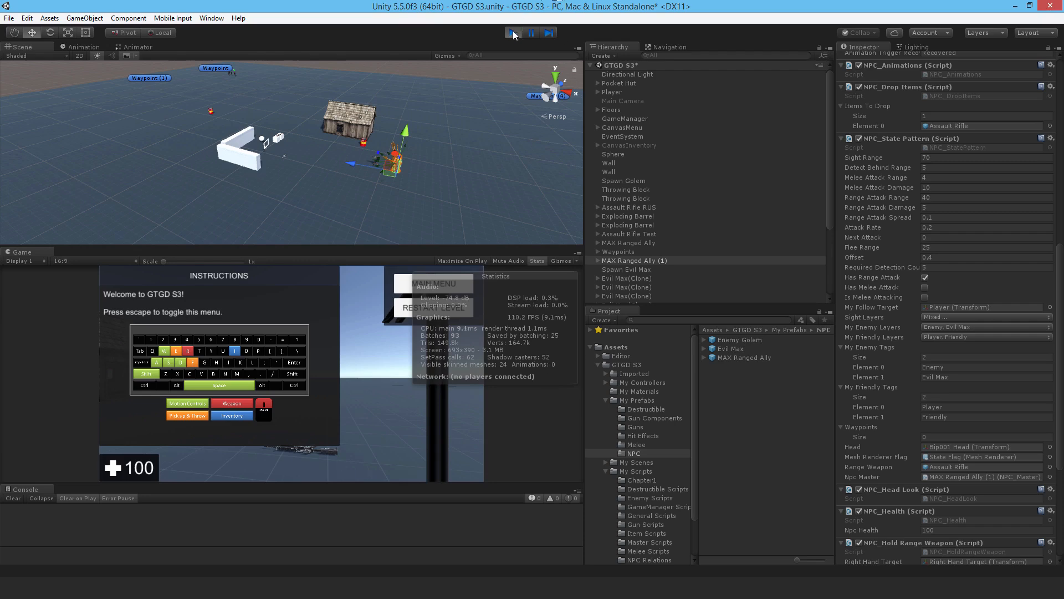
pyautogui.click(513, 32)
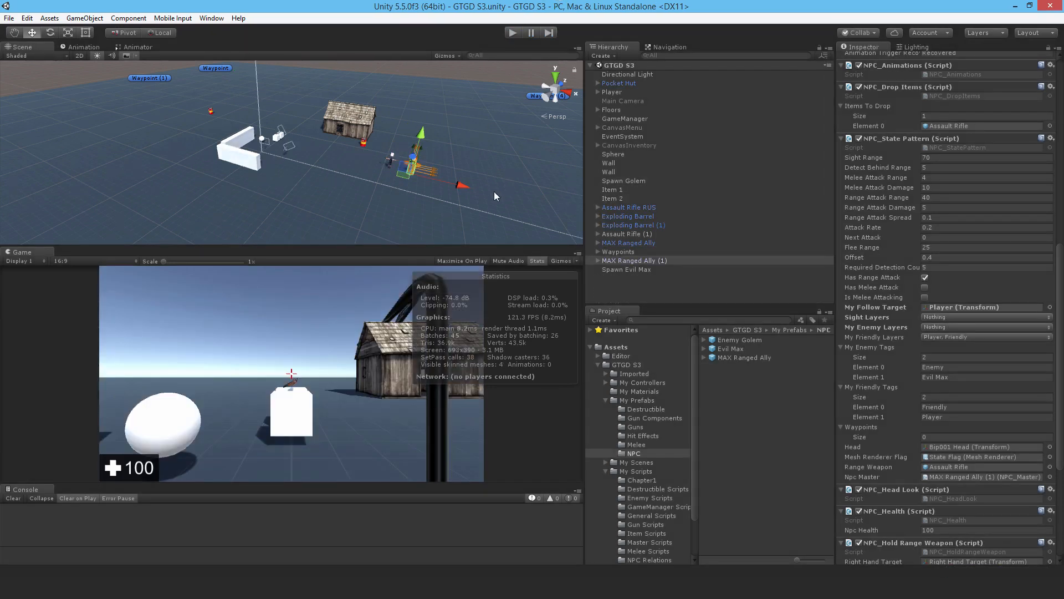